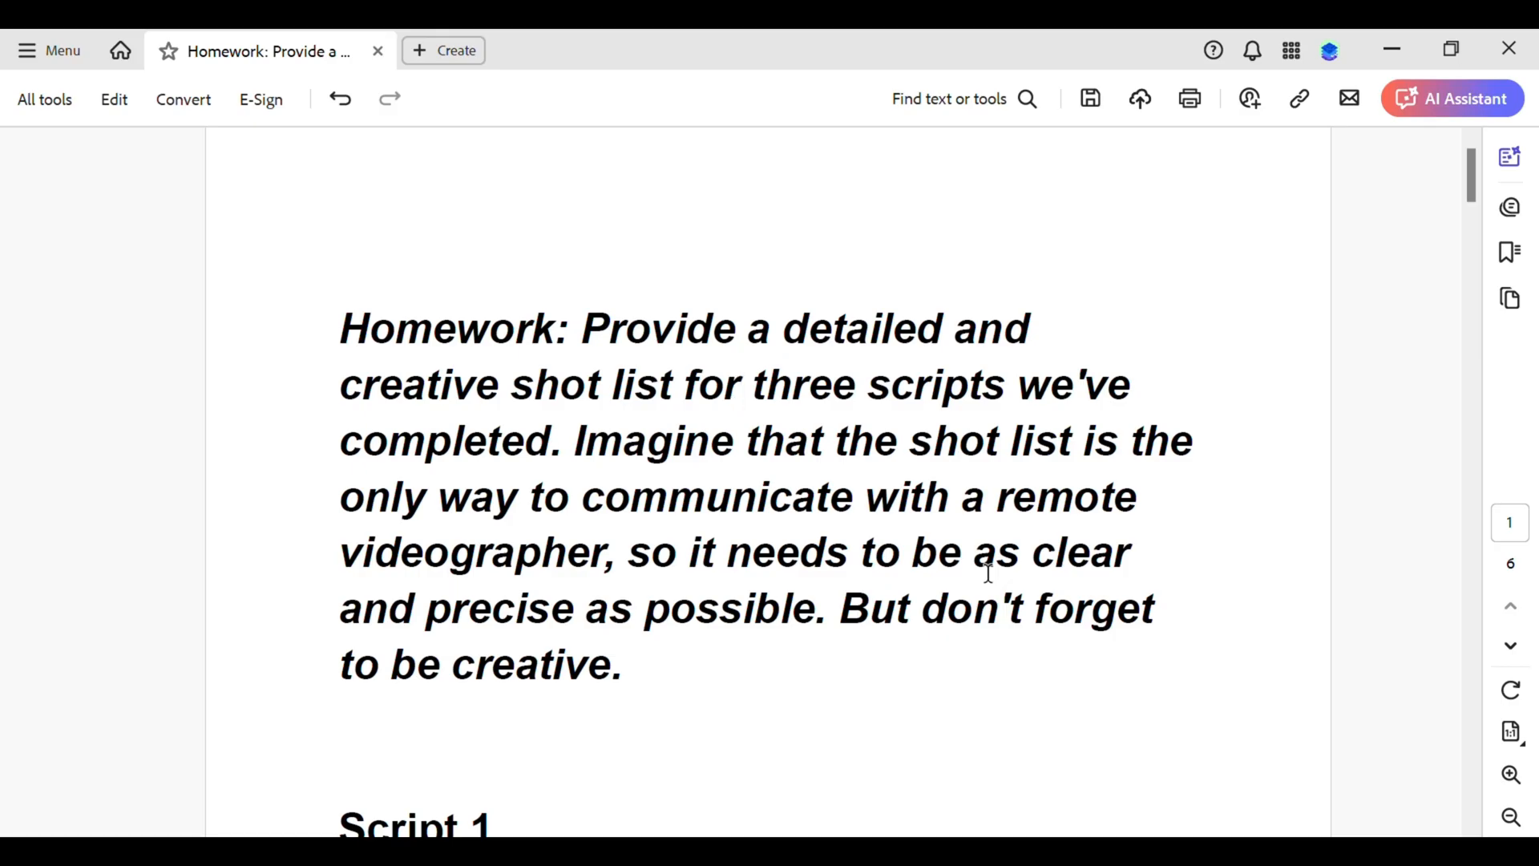
{"action": "mouse_move", "coordinate": [508, 457]}
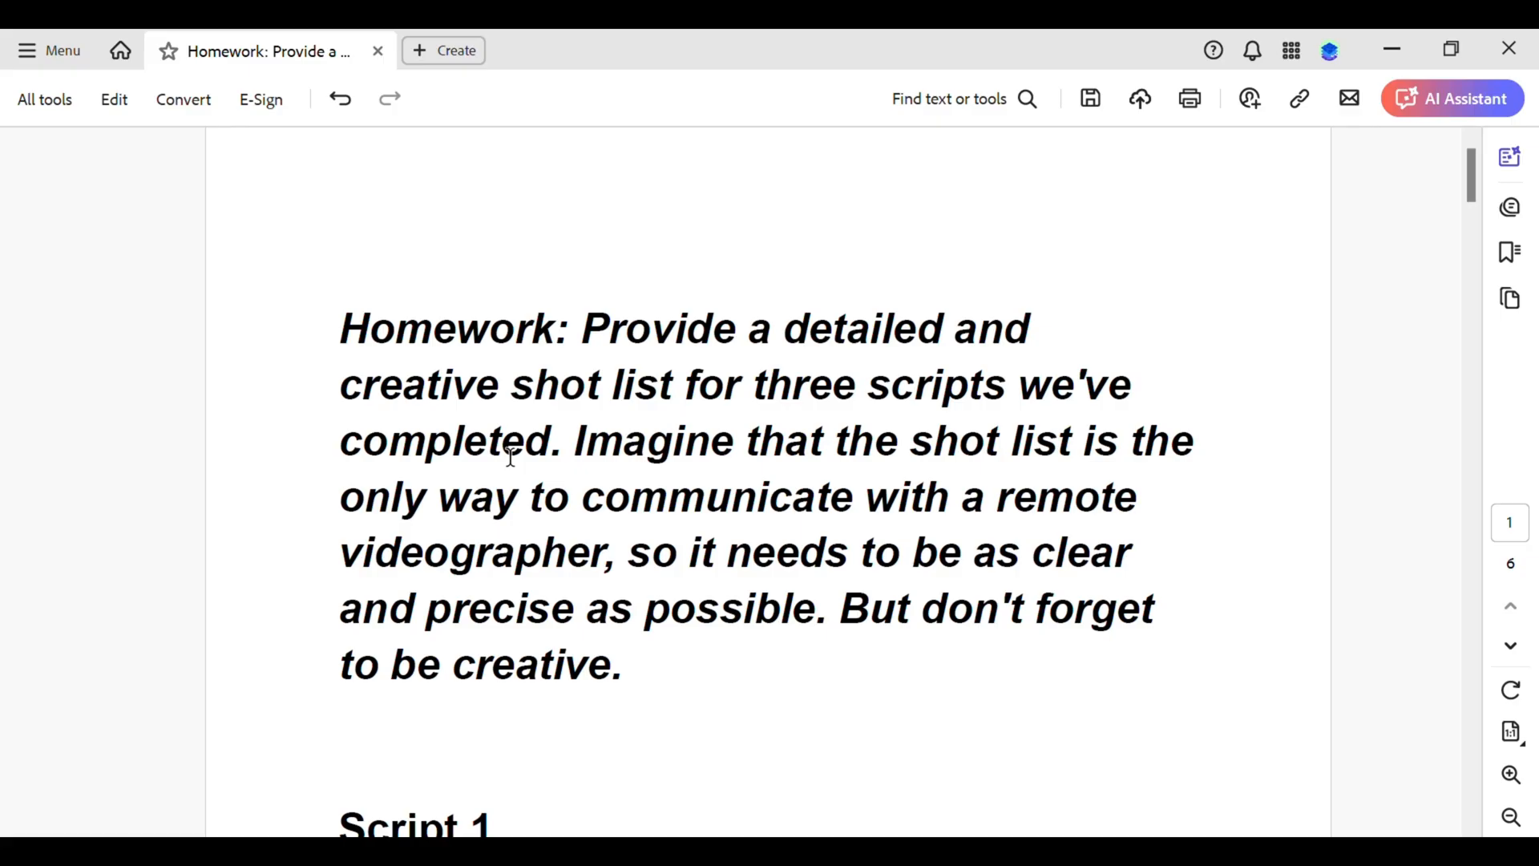
{"action": "mouse_move", "coordinate": [632, 467]}
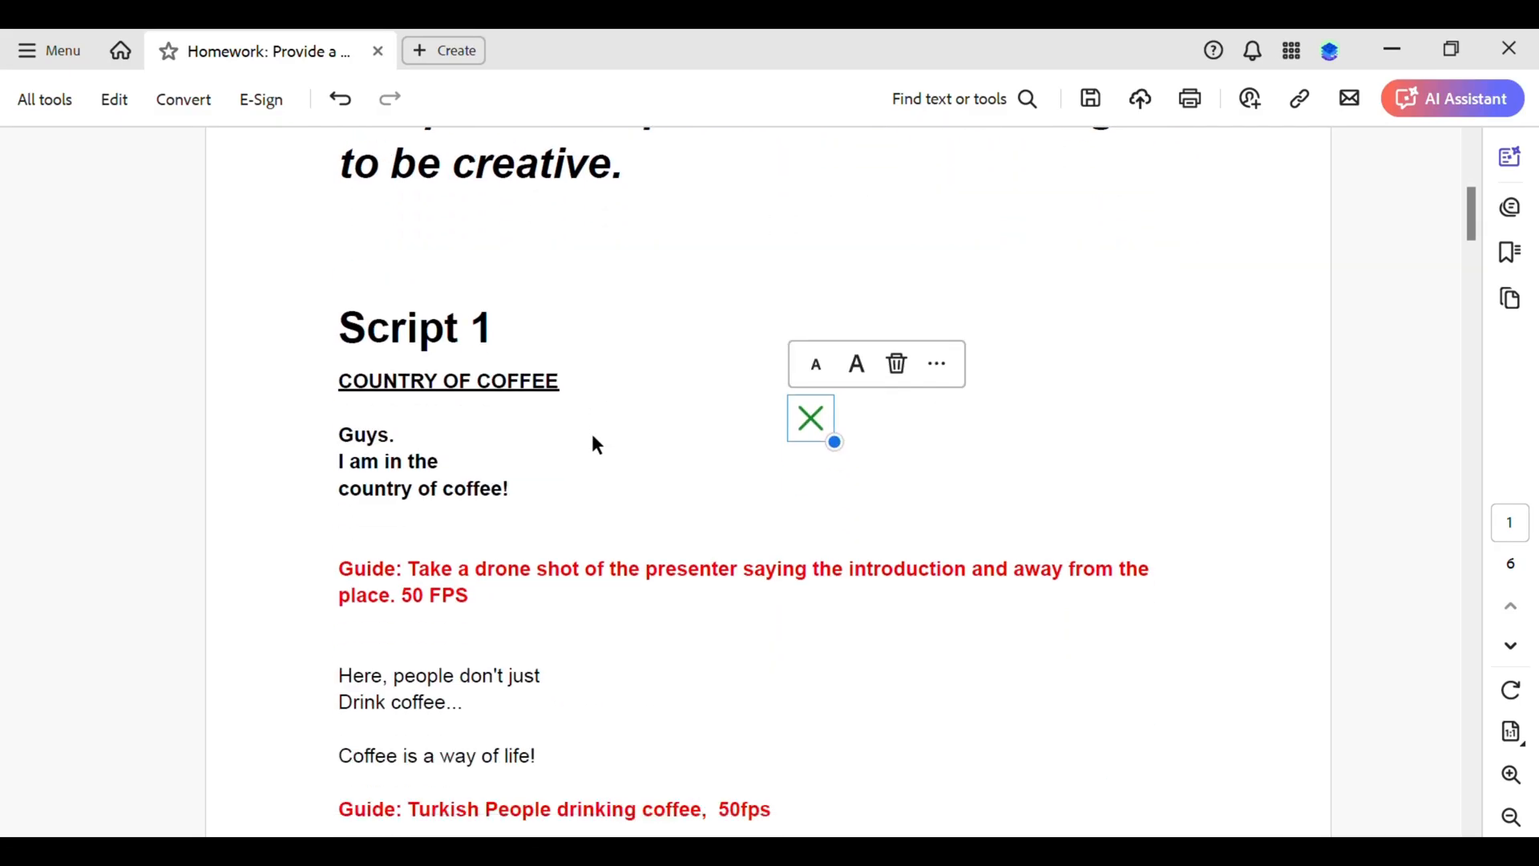
{"action": "mouse_move", "coordinate": [729, 451]}
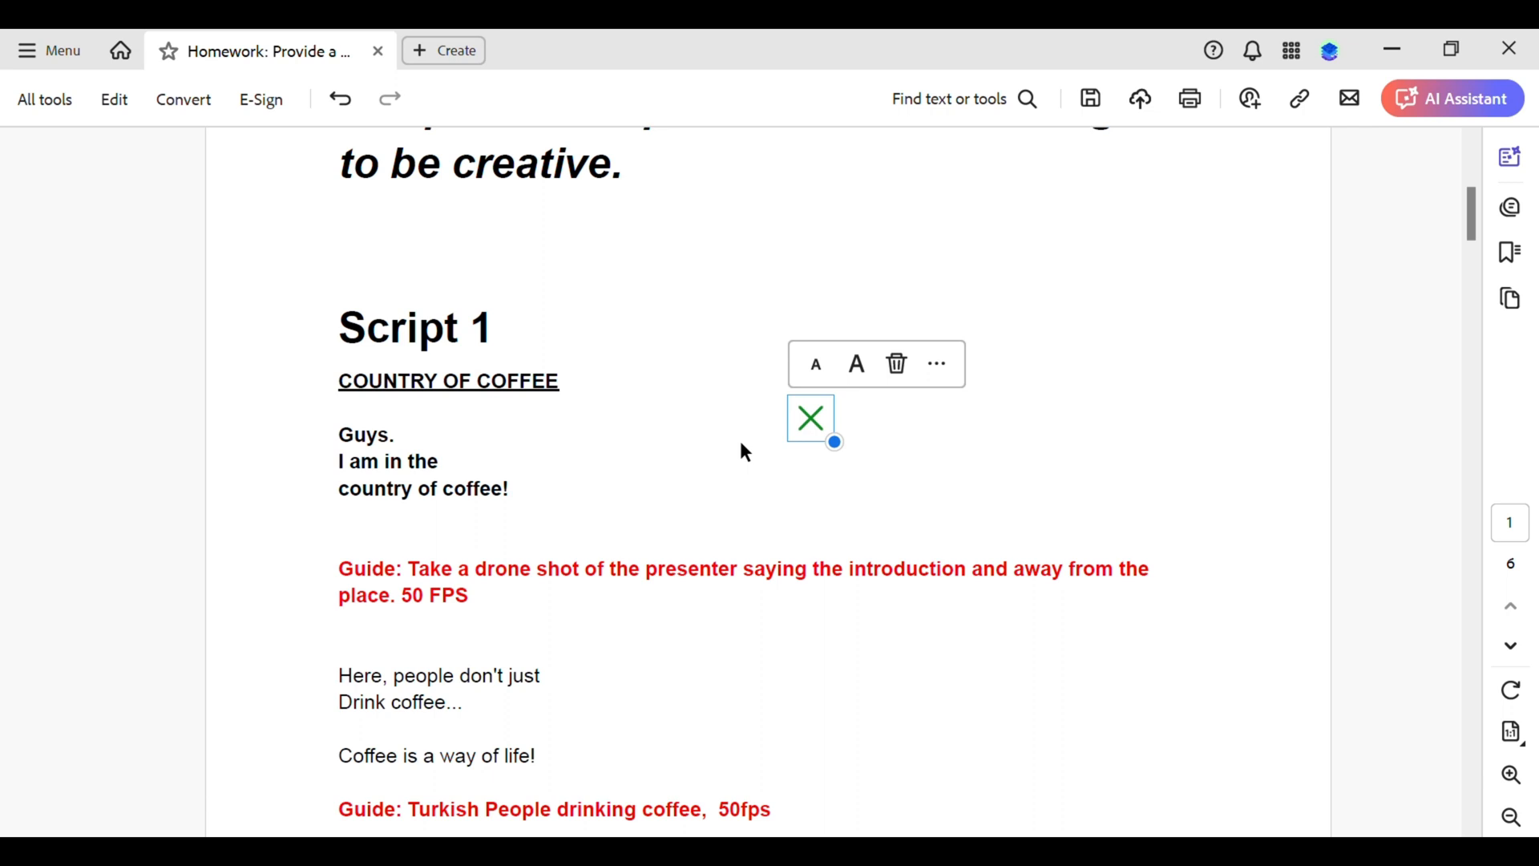
{"action": "mouse_move", "coordinate": [1292, 439]}
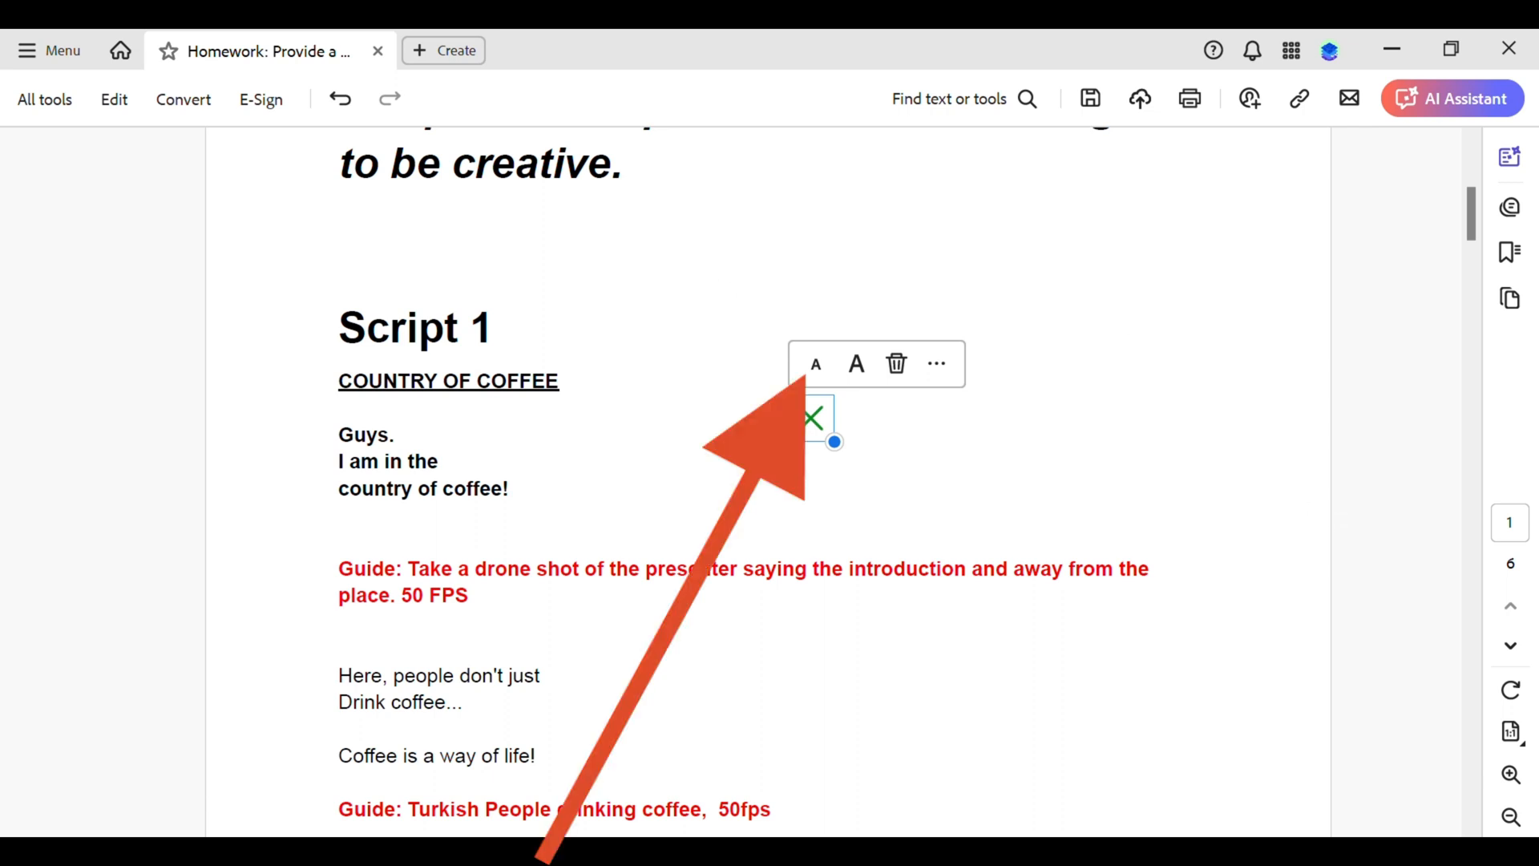
{"action": "mouse_move", "coordinate": [873, 675]}
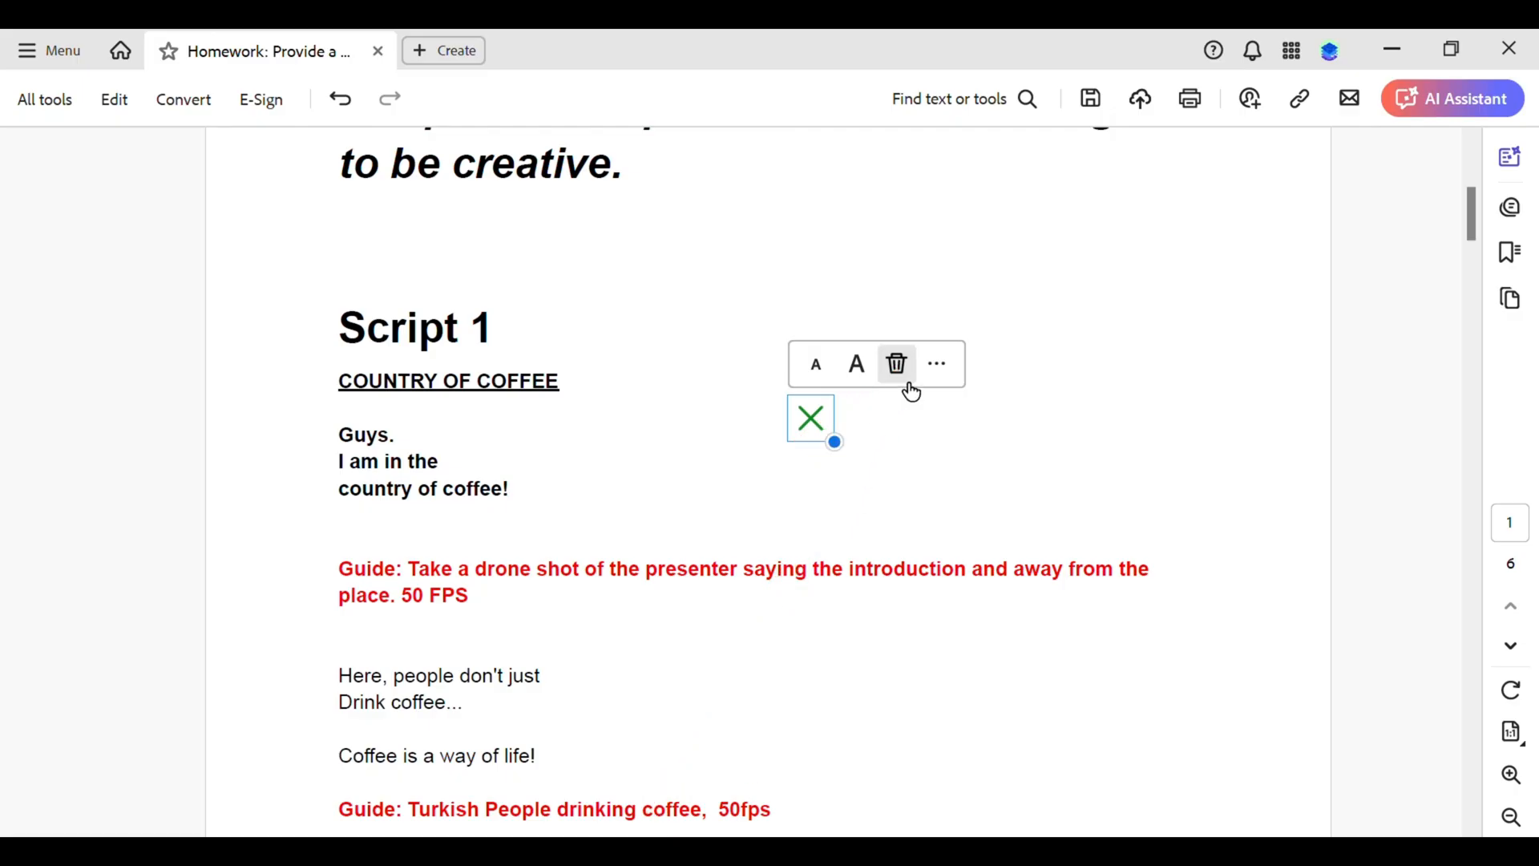
Step: Delete the green X cross-mark annotation beside the Script 1 opening lines
{"action": "left_click", "coordinate": [894, 364]}
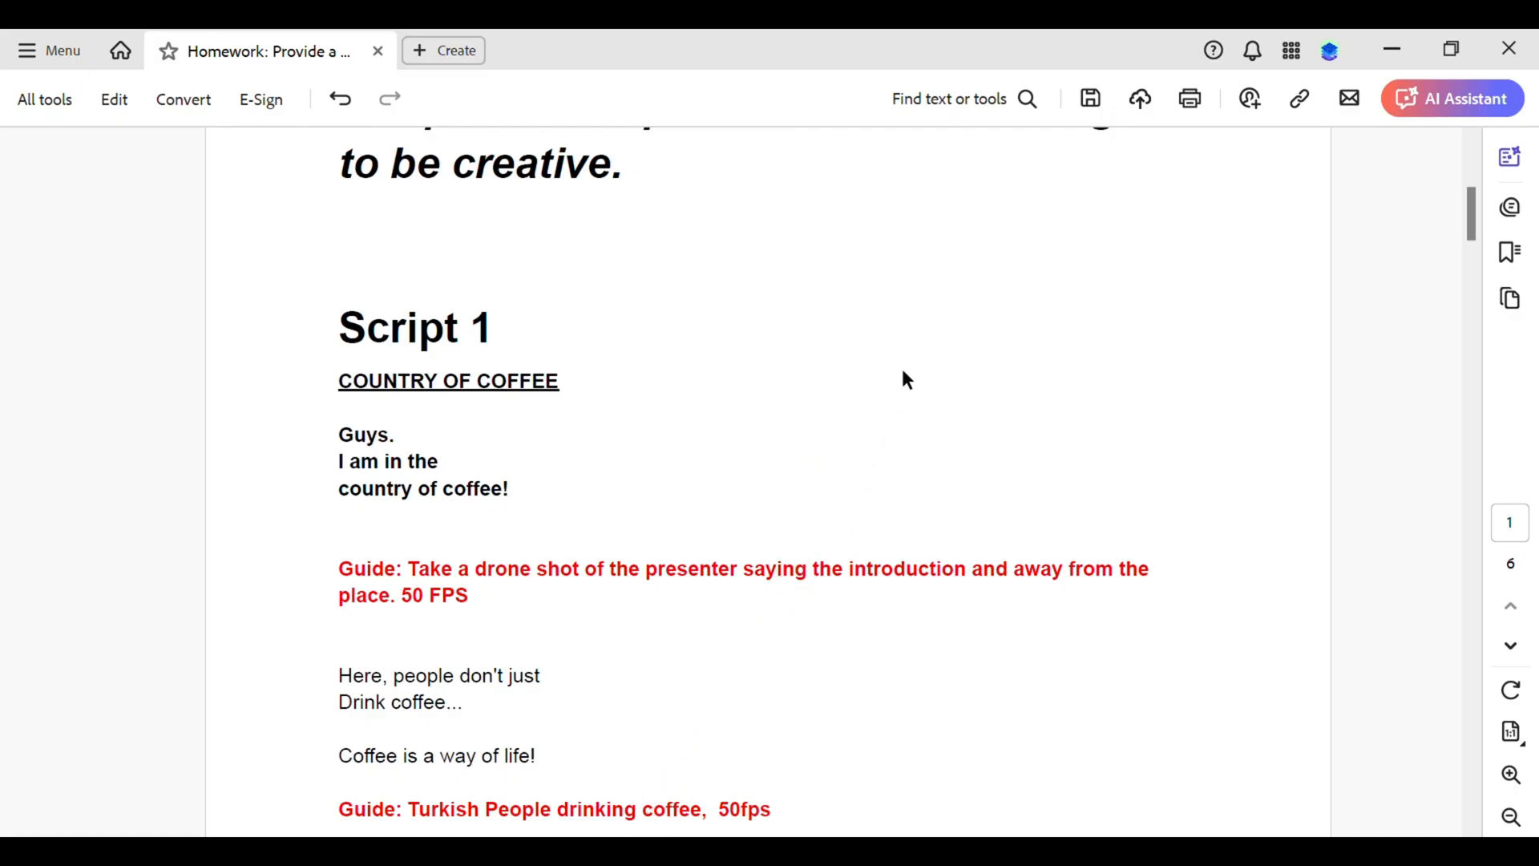